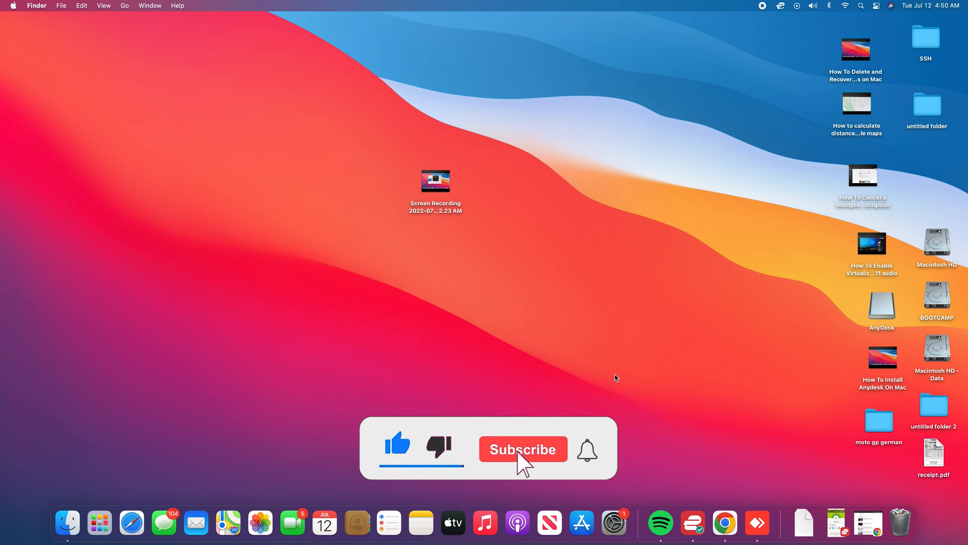
Step: Open the untitled folder on the desktop, then close it again
{"action": "left_click", "coordinate": [523, 449]}
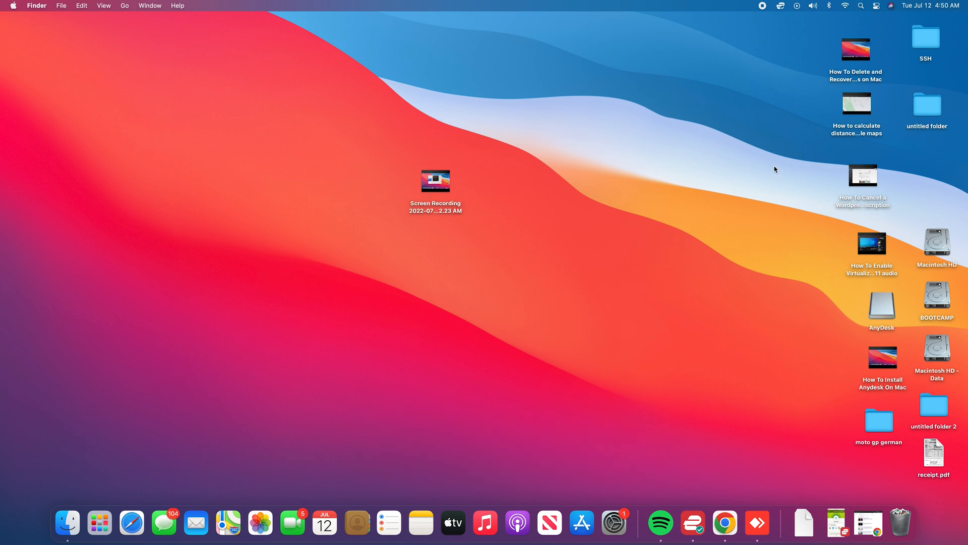
{"action": "double_click", "coordinate": [926, 104]}
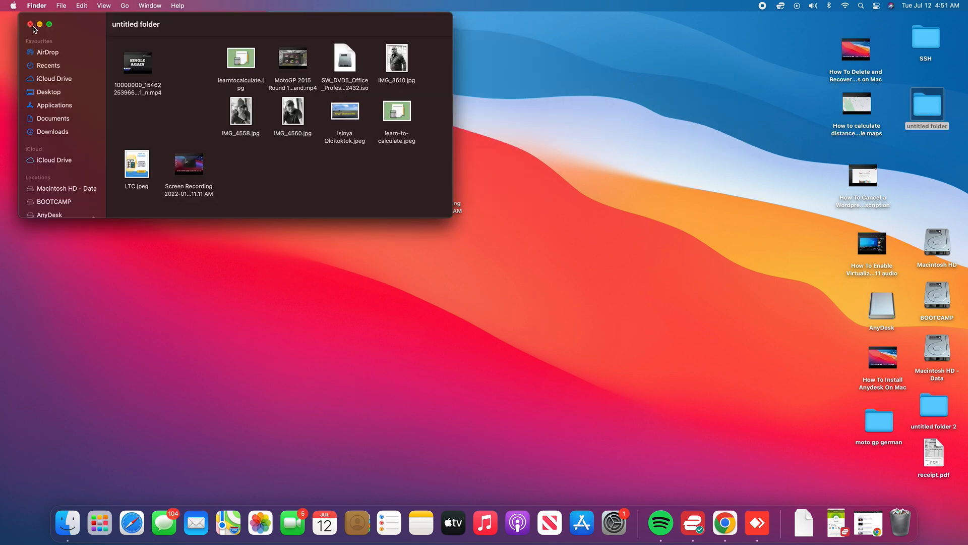
{"action": "left_click", "coordinate": [30, 24]}
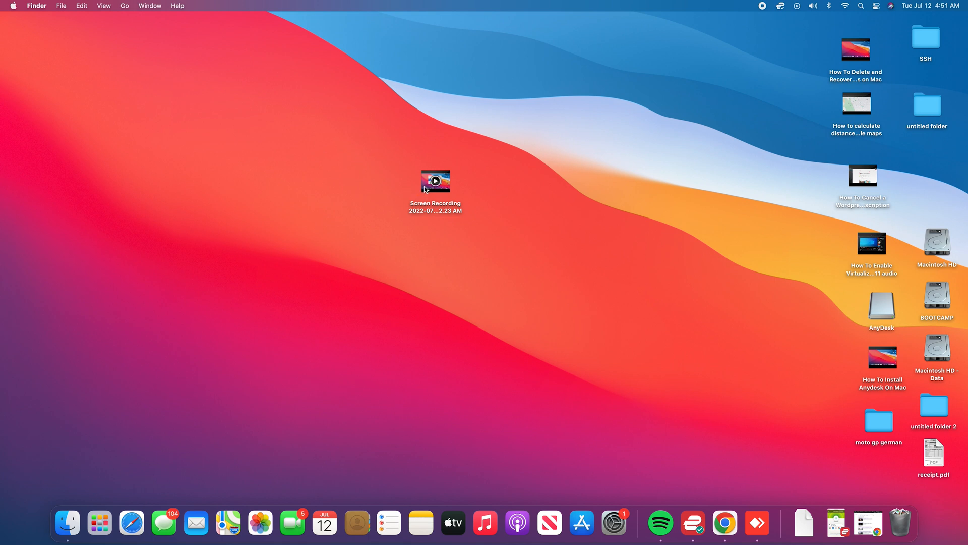
Step: Rename the Screen Recording video to 'How To Install' through File > Rename
{"action": "left_click", "coordinate": [435, 181]}
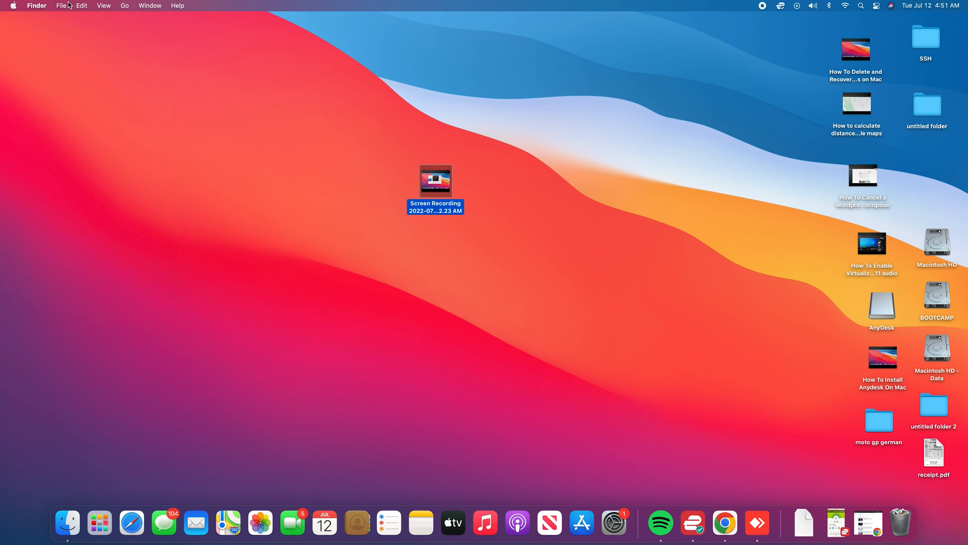
{"action": "left_click", "coordinate": [60, 6]}
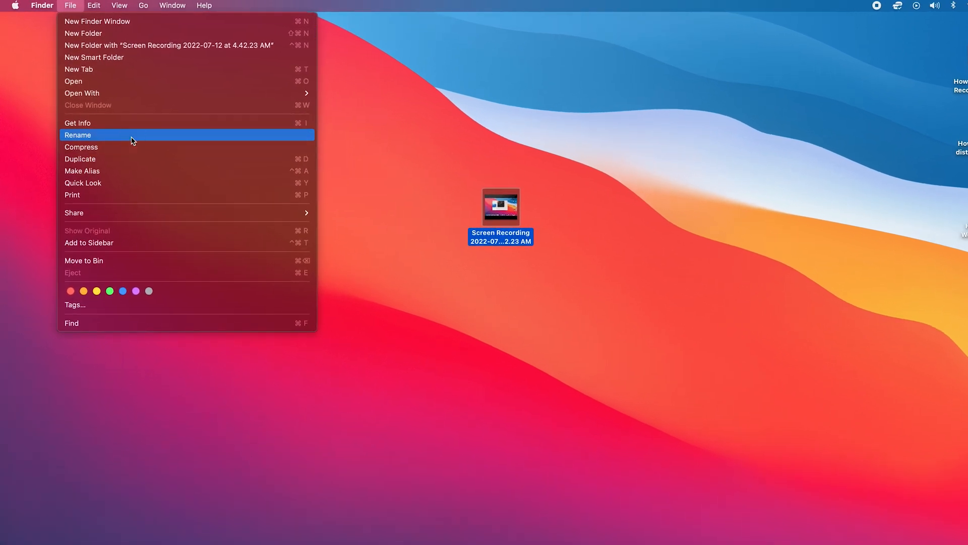
{"action": "left_click", "coordinate": [78, 135]}
{"action": "type", "text": "How To Install"}
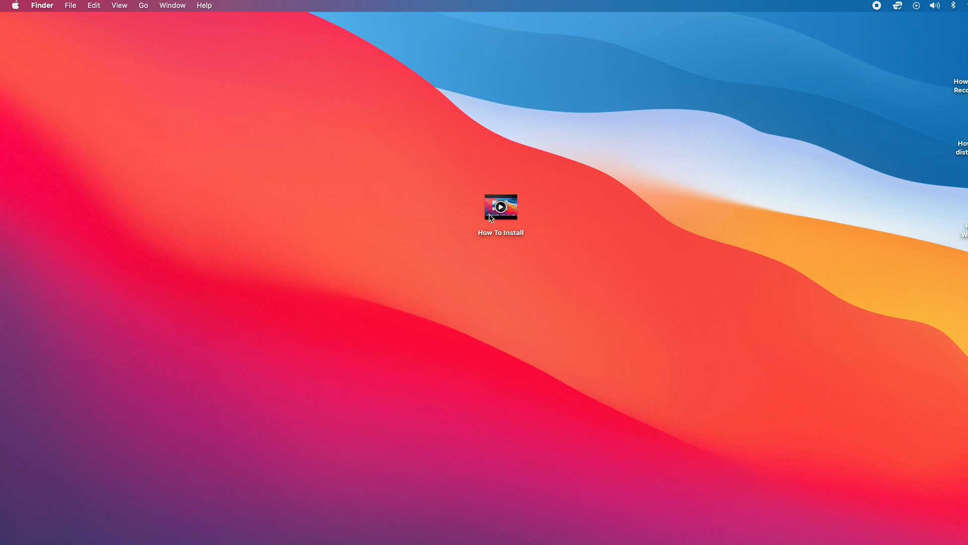
Step: Rename the video to 'How To Install AnyDesk' via the right-click Rename command
{"action": "right_click", "coordinate": [500, 206]}
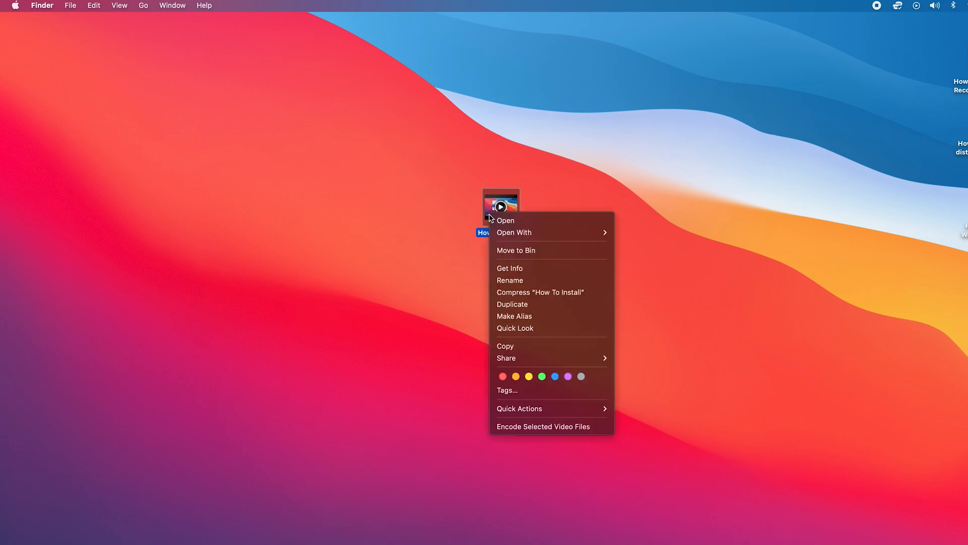
{"action": "mouse_move", "coordinate": [534, 280]}
{"action": "type", "text": "How To Ins"}
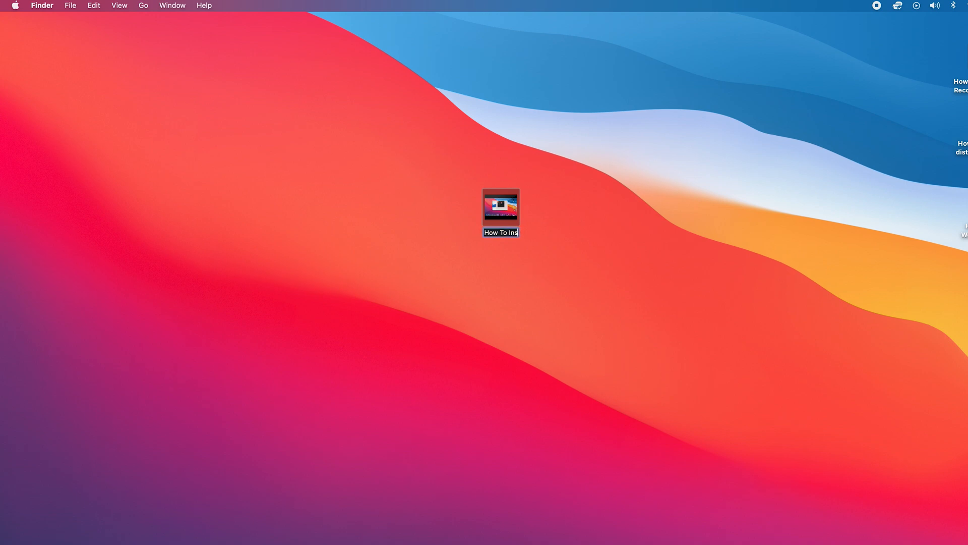
{"action": "type", "text": "all AnyDesk"}
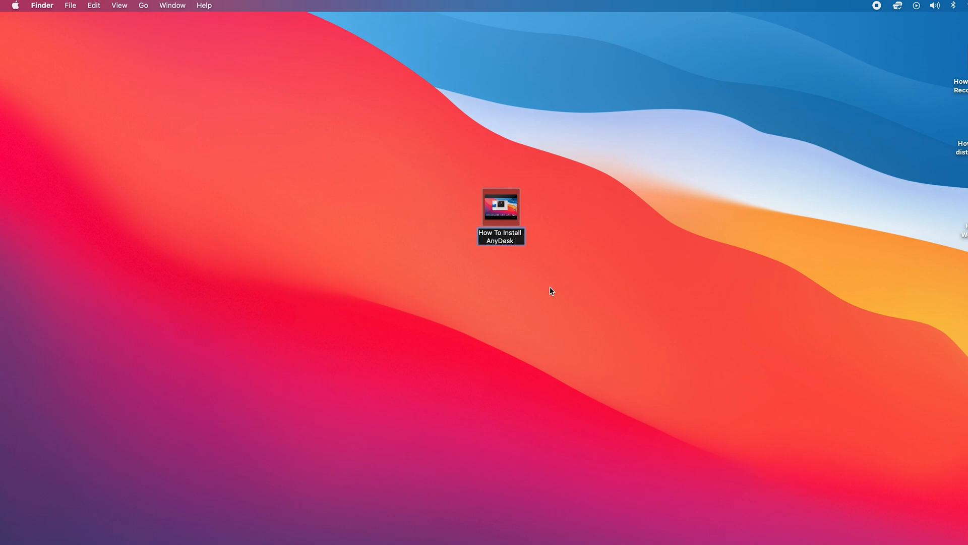
{"action": "left_click", "coordinate": [550, 291]}
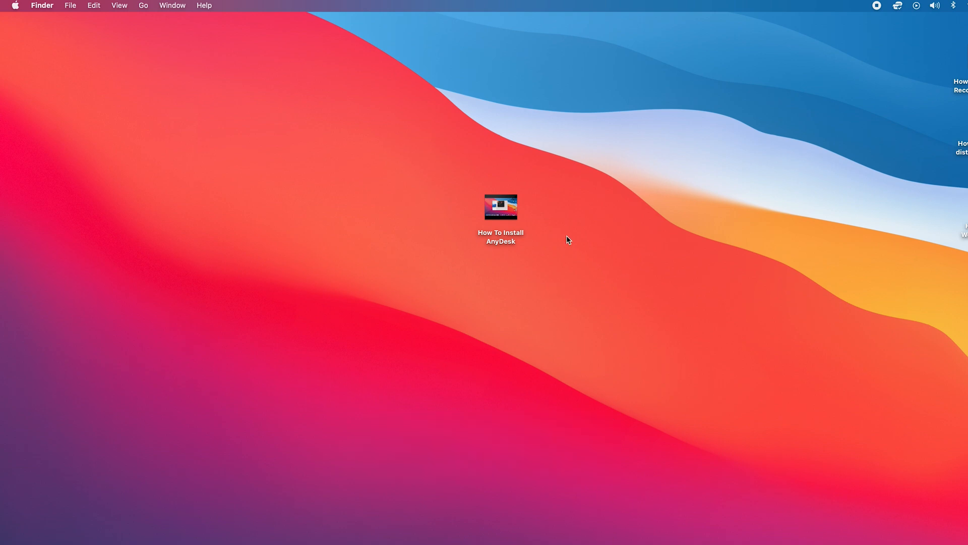
{"action": "left_click", "coordinate": [501, 207]}
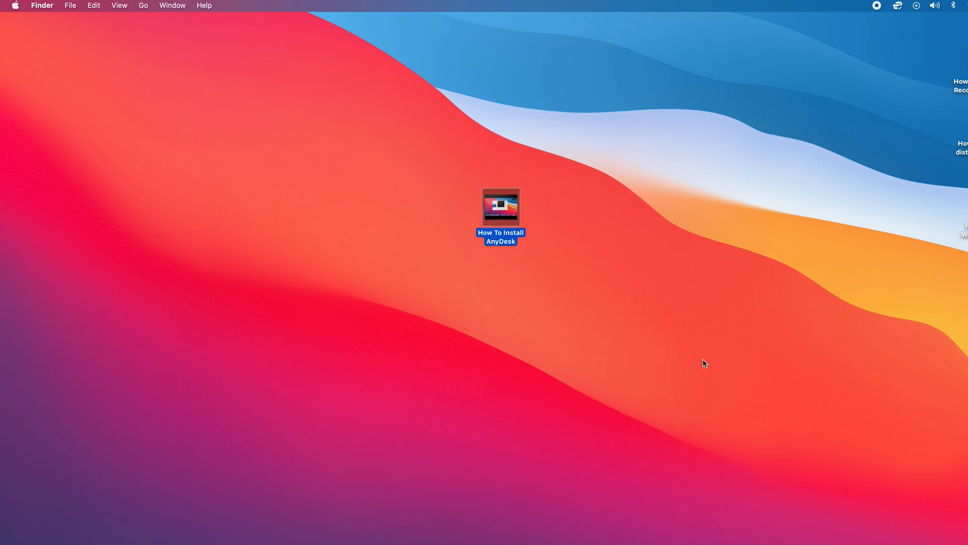
Step: Use Return to edit the video's name, appending 'On Windows 11 (Mac Version)'
{"action": "key", "text": "enter"}
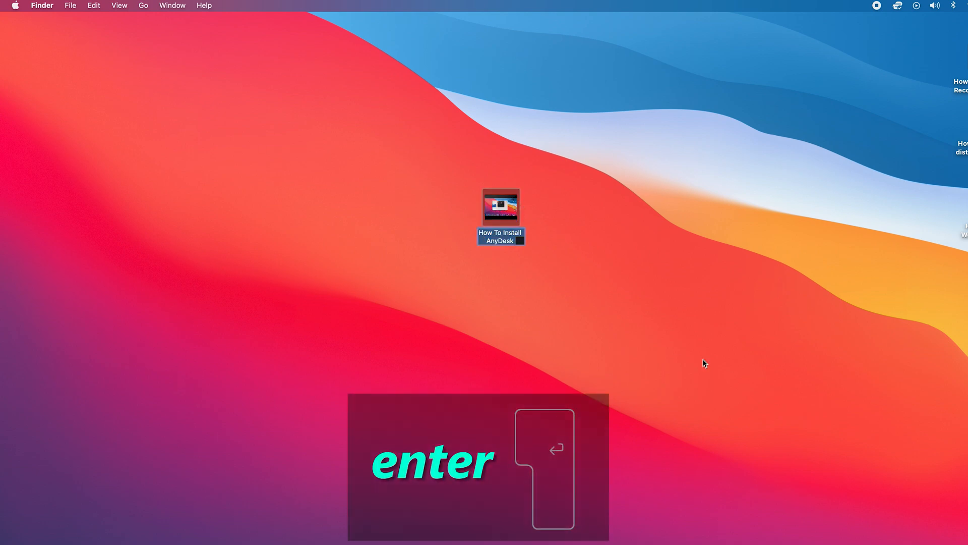
{"action": "key", "text": "enter"}
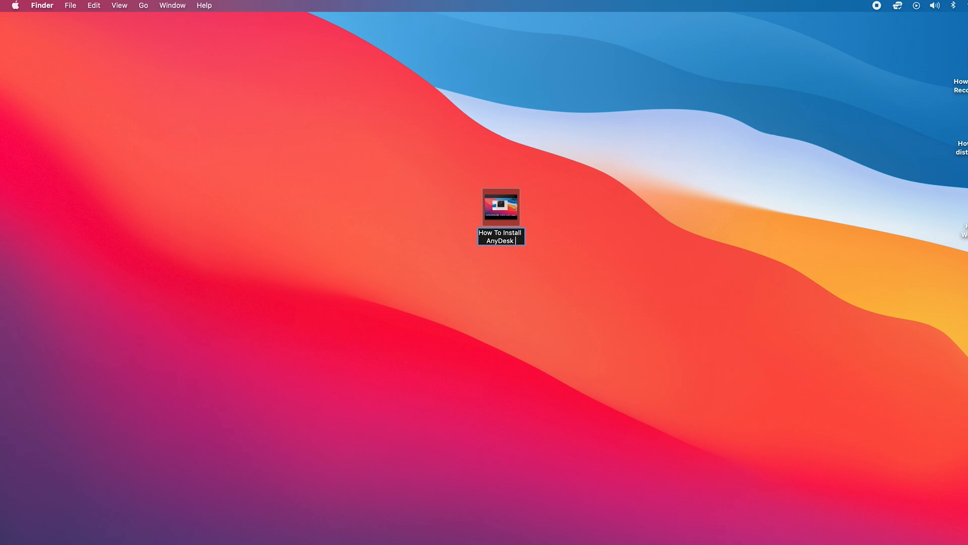
{"action": "key", "text": "Backspace"}
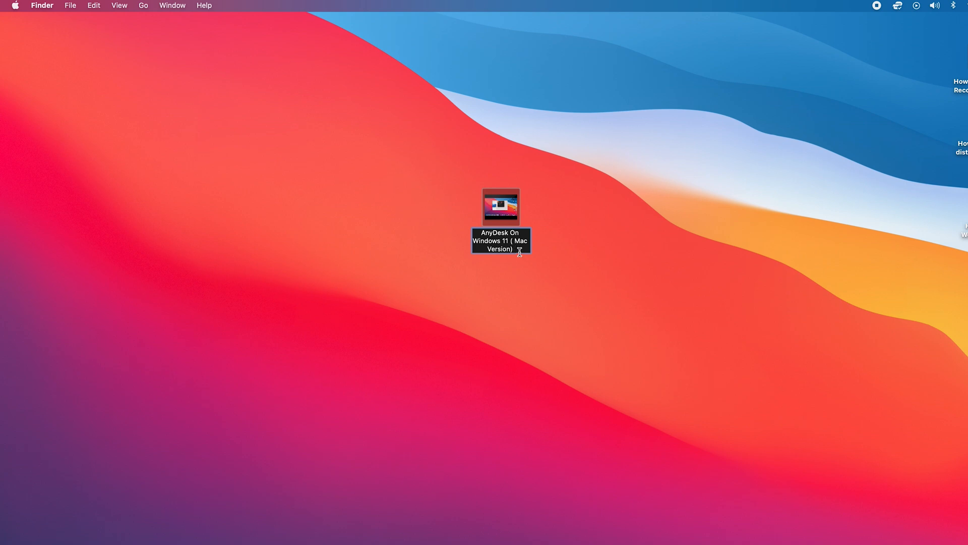
{"action": "mouse_move", "coordinate": [614, 291]}
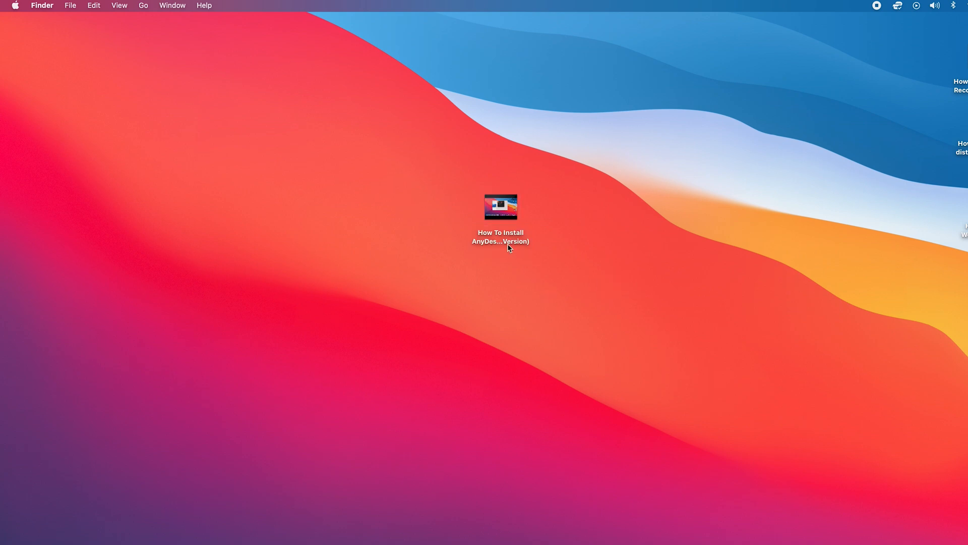
{"action": "mouse_move", "coordinate": [586, 258]}
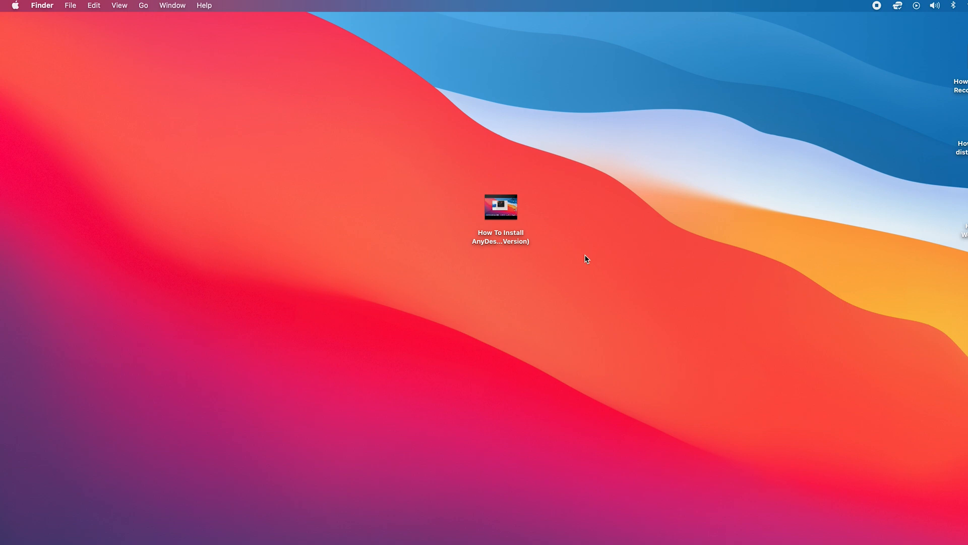